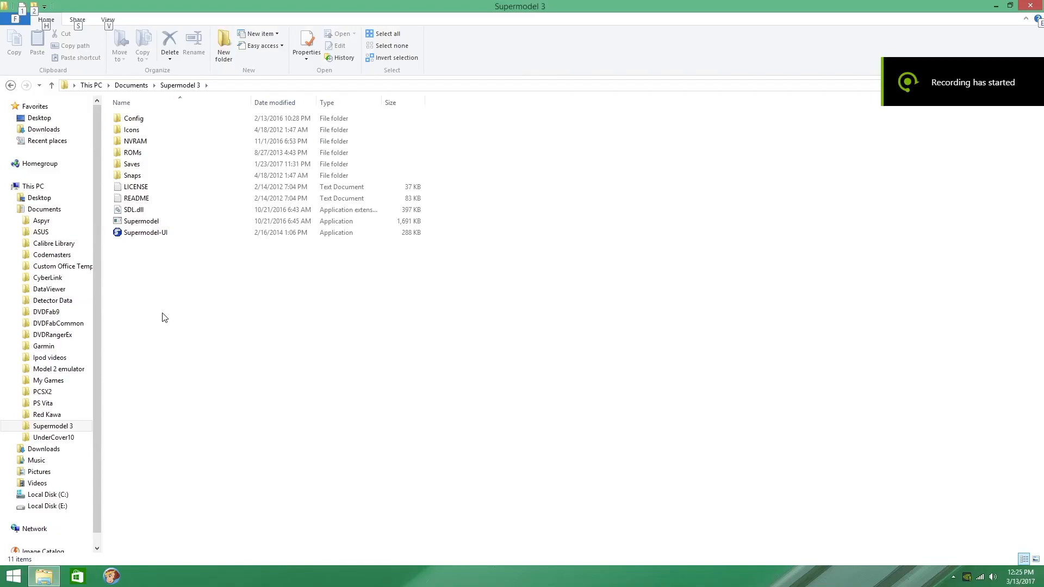
{"action": "mouse_move", "coordinate": [131, 278]}
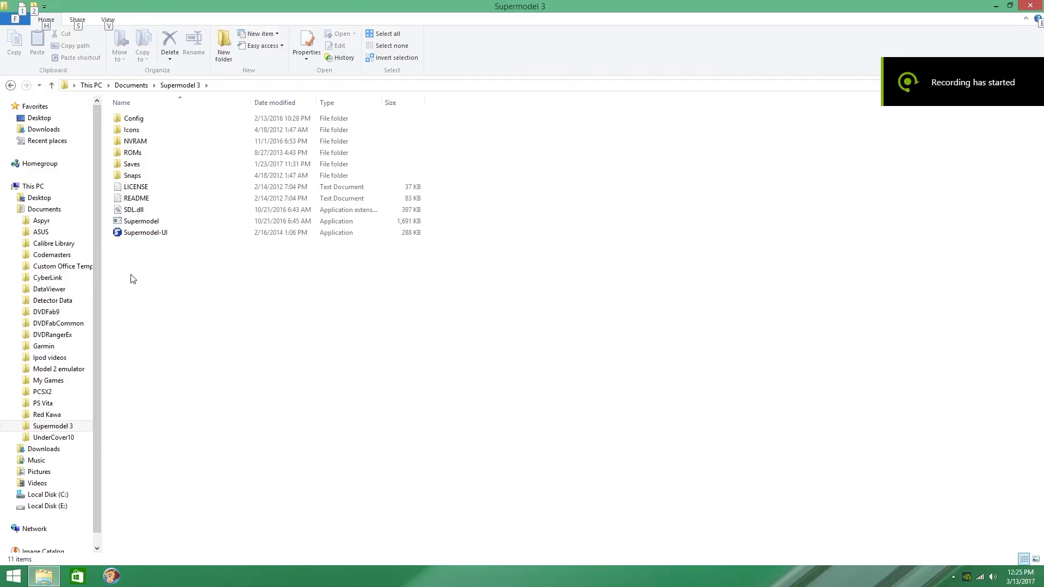
Step: Check the lostwsga game archive's properties in the ROMs folder without changing anything
{"action": "left_click", "coordinate": [132, 152]}
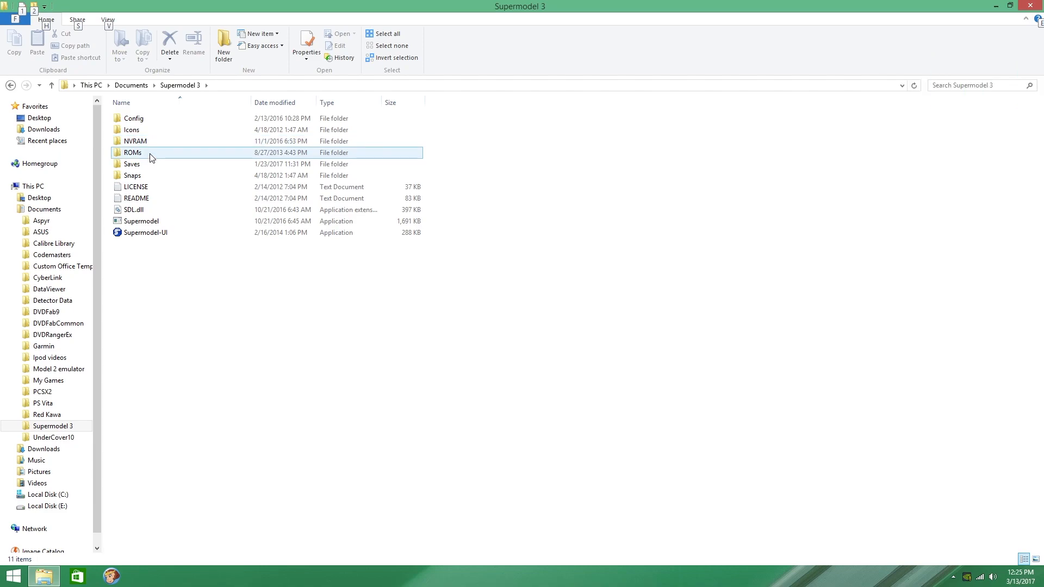
{"action": "double_click", "coordinate": [132, 152]}
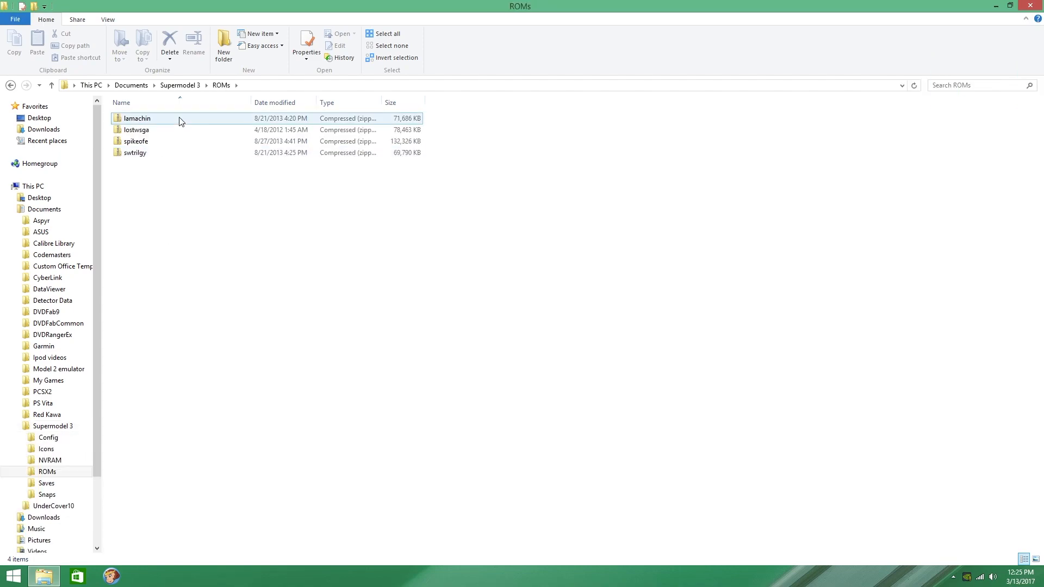
{"action": "left_click", "coordinate": [136, 129]}
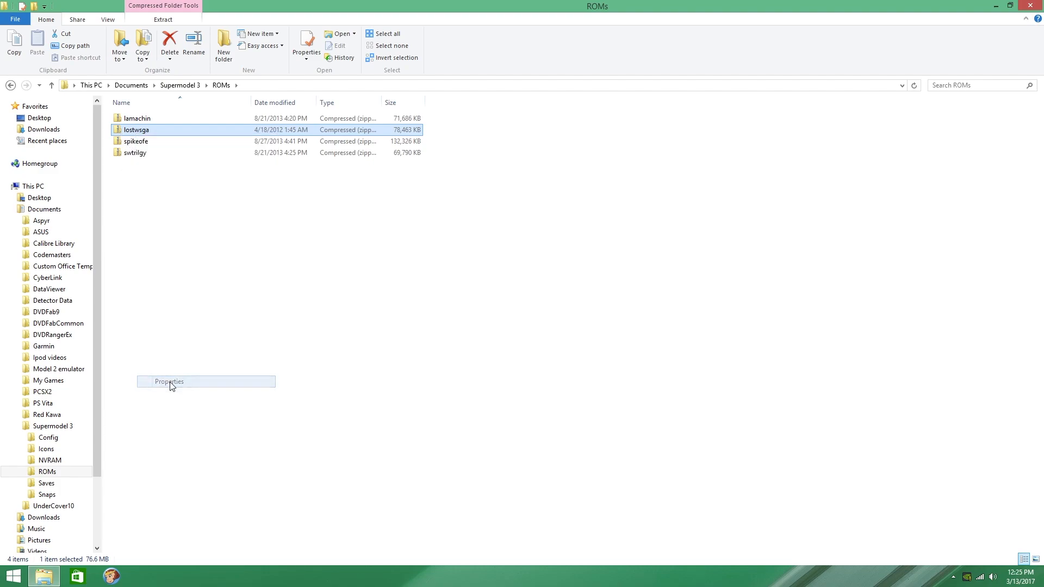
{"action": "left_click", "coordinate": [170, 382]}
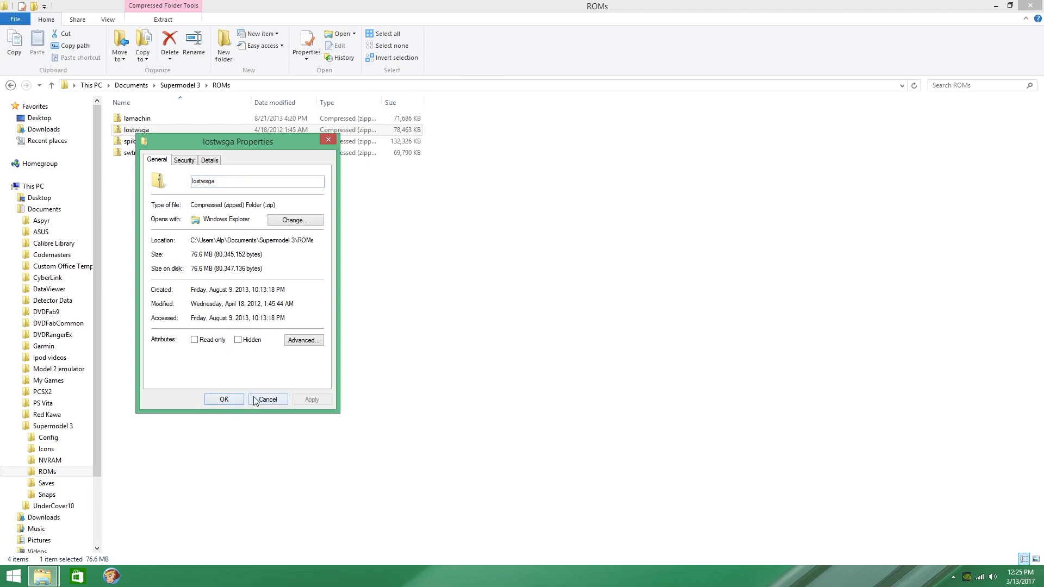
{"action": "left_click", "coordinate": [267, 399]}
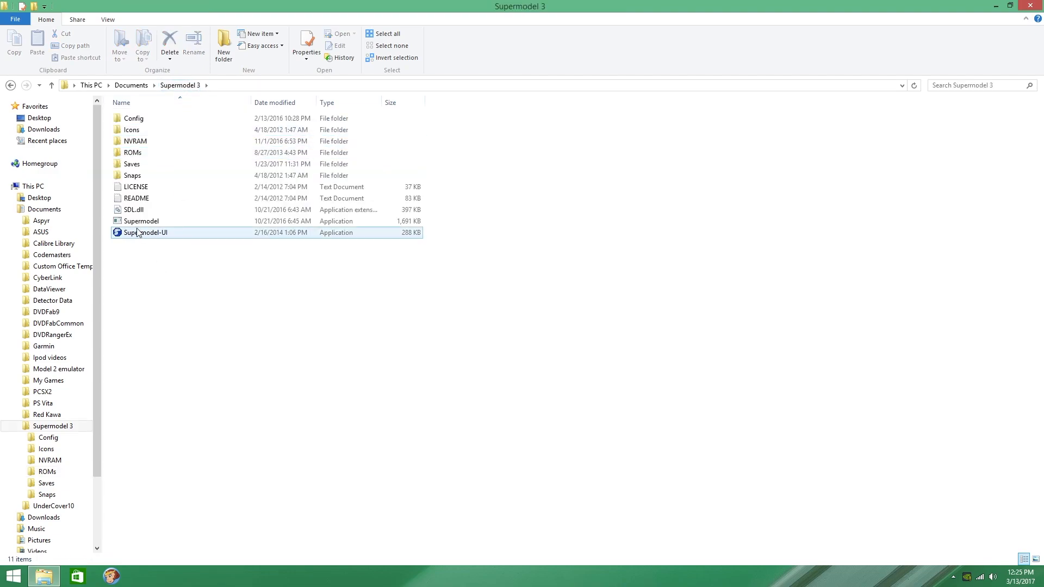
Step: Launch the Supermodel UI front end and start The Lost World
{"action": "double_click", "coordinate": [145, 233]}
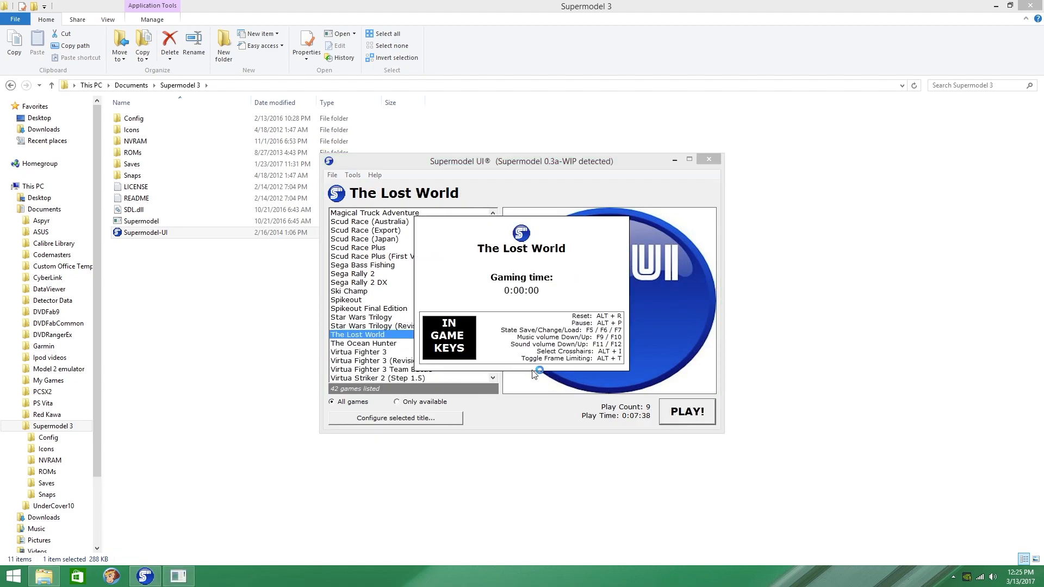
{"action": "left_click", "coordinate": [686, 412]}
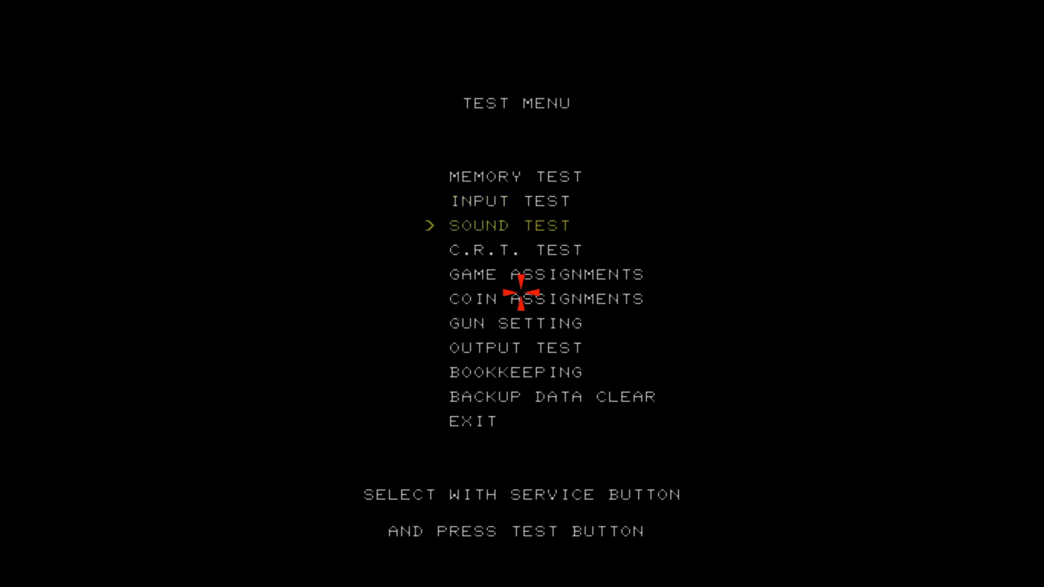
Step: Move the test menu selection down twice through its options
{"action": "key", "text": "down"}
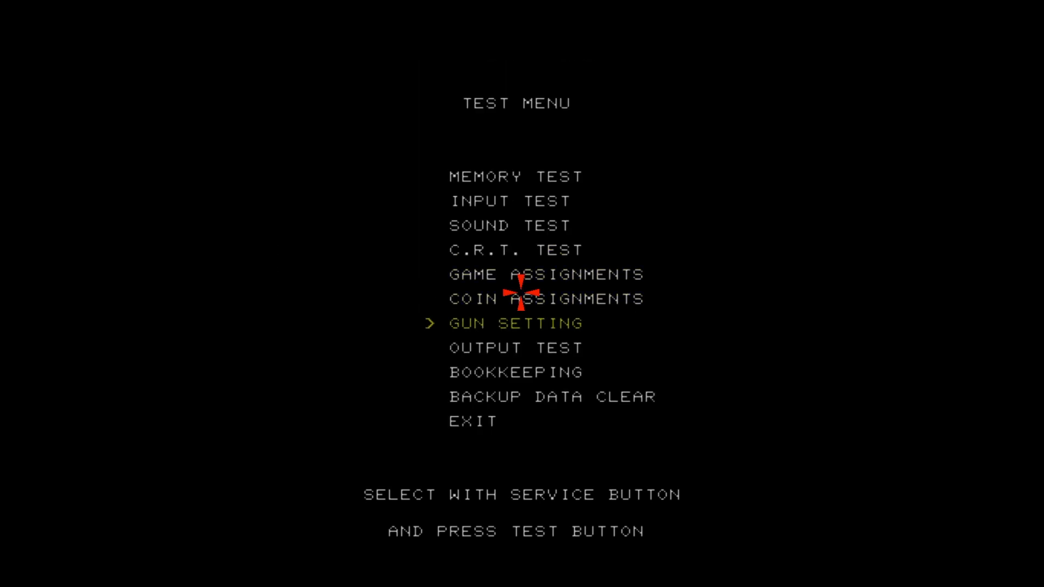
{"action": "key", "text": "down"}
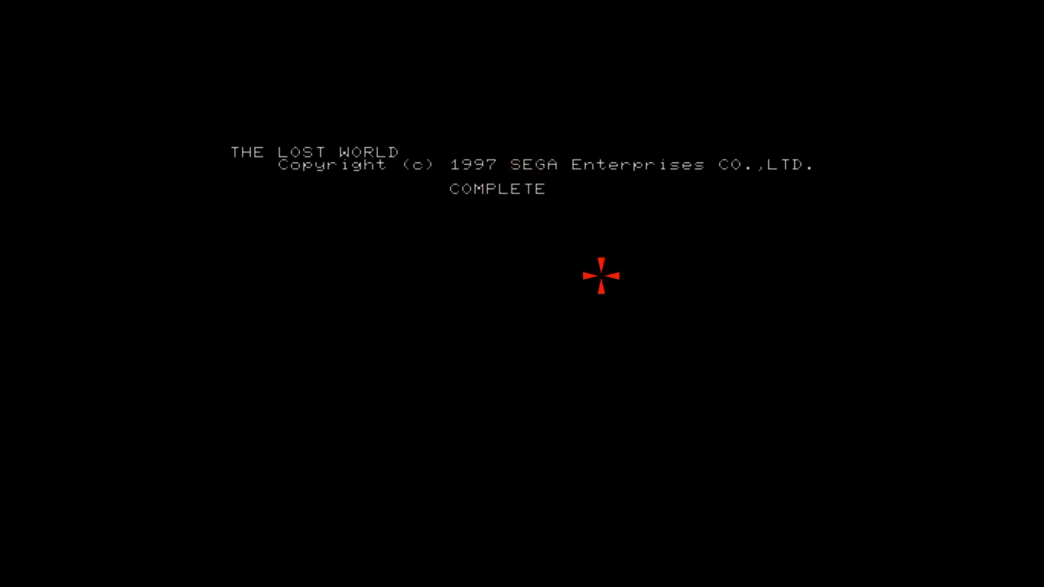
{"action": "mouse_move", "coordinate": [565, 291]}
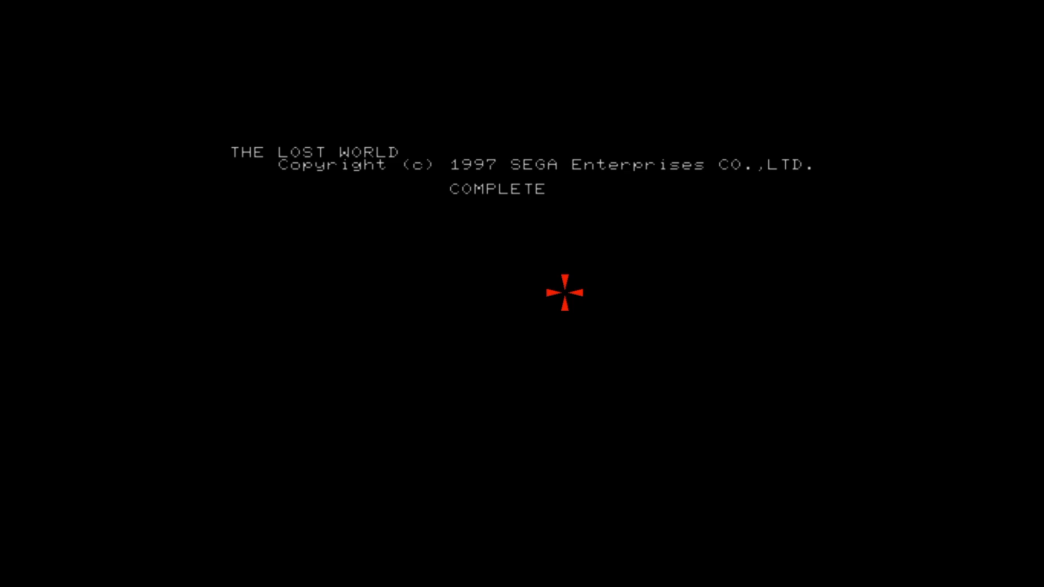